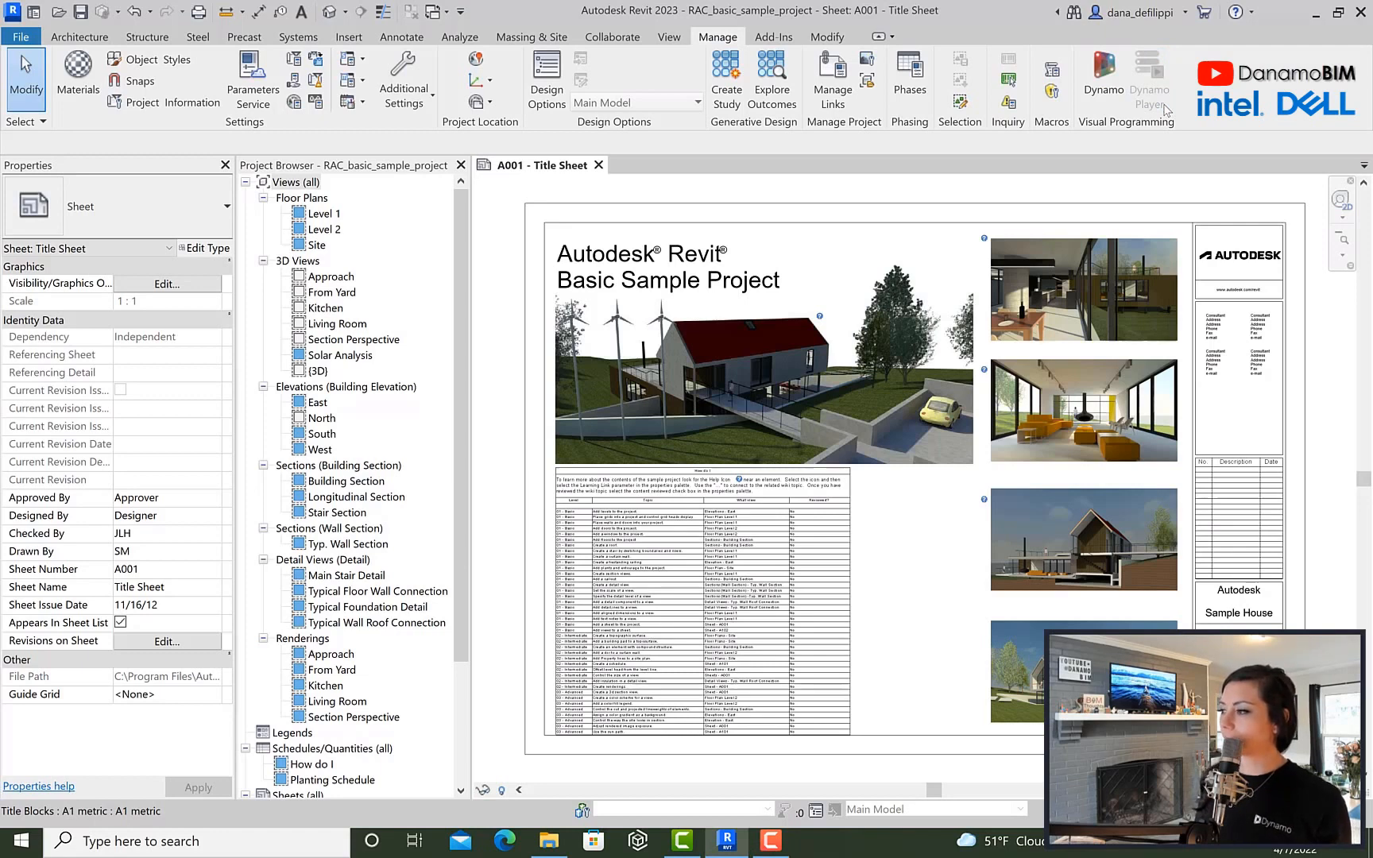
Launch Dynamo Player from the Manage tab's Visual Programming panel.
left_click(1149, 79)
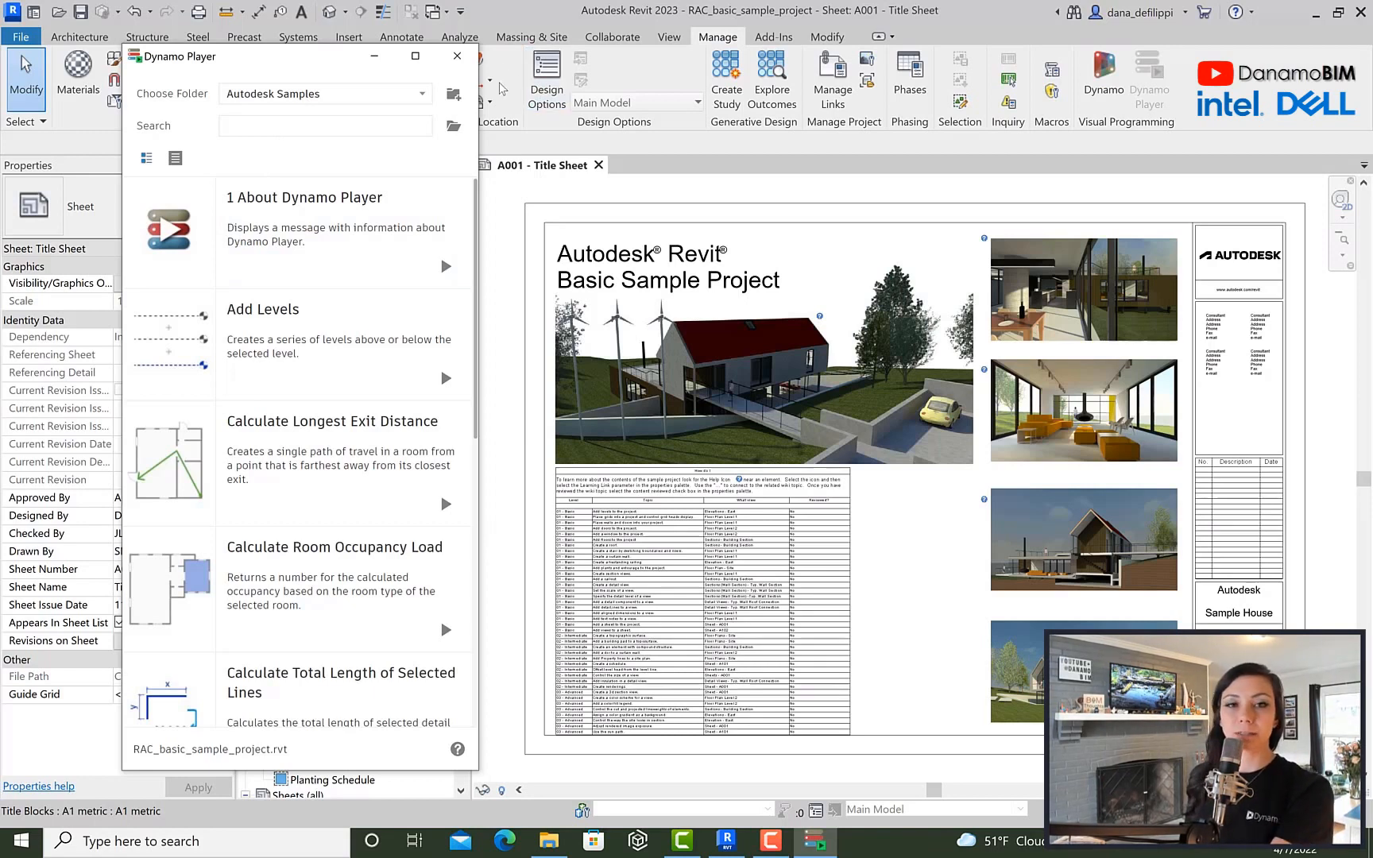
mouse_move(496, 130)
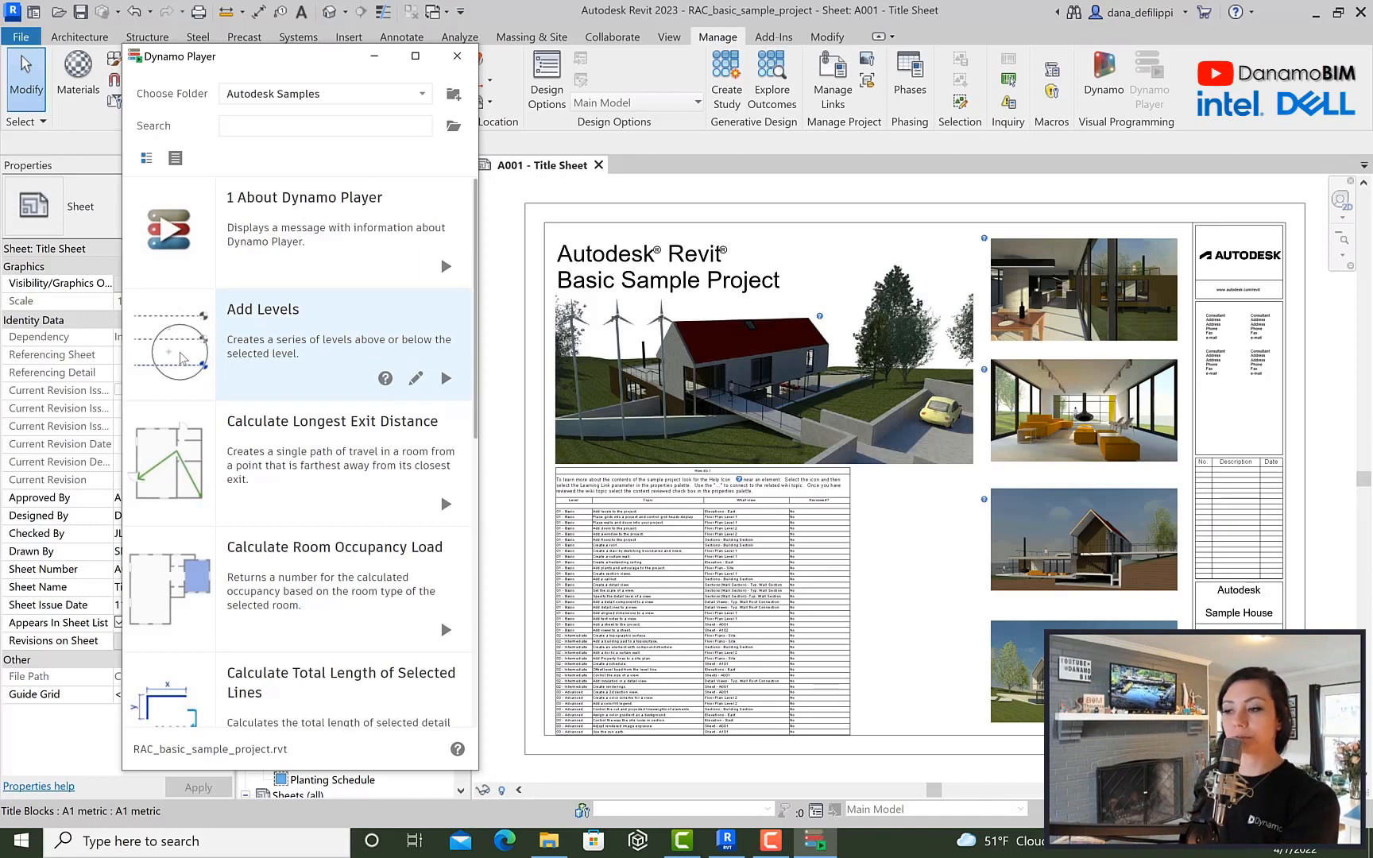
mouse_move(363, 359)
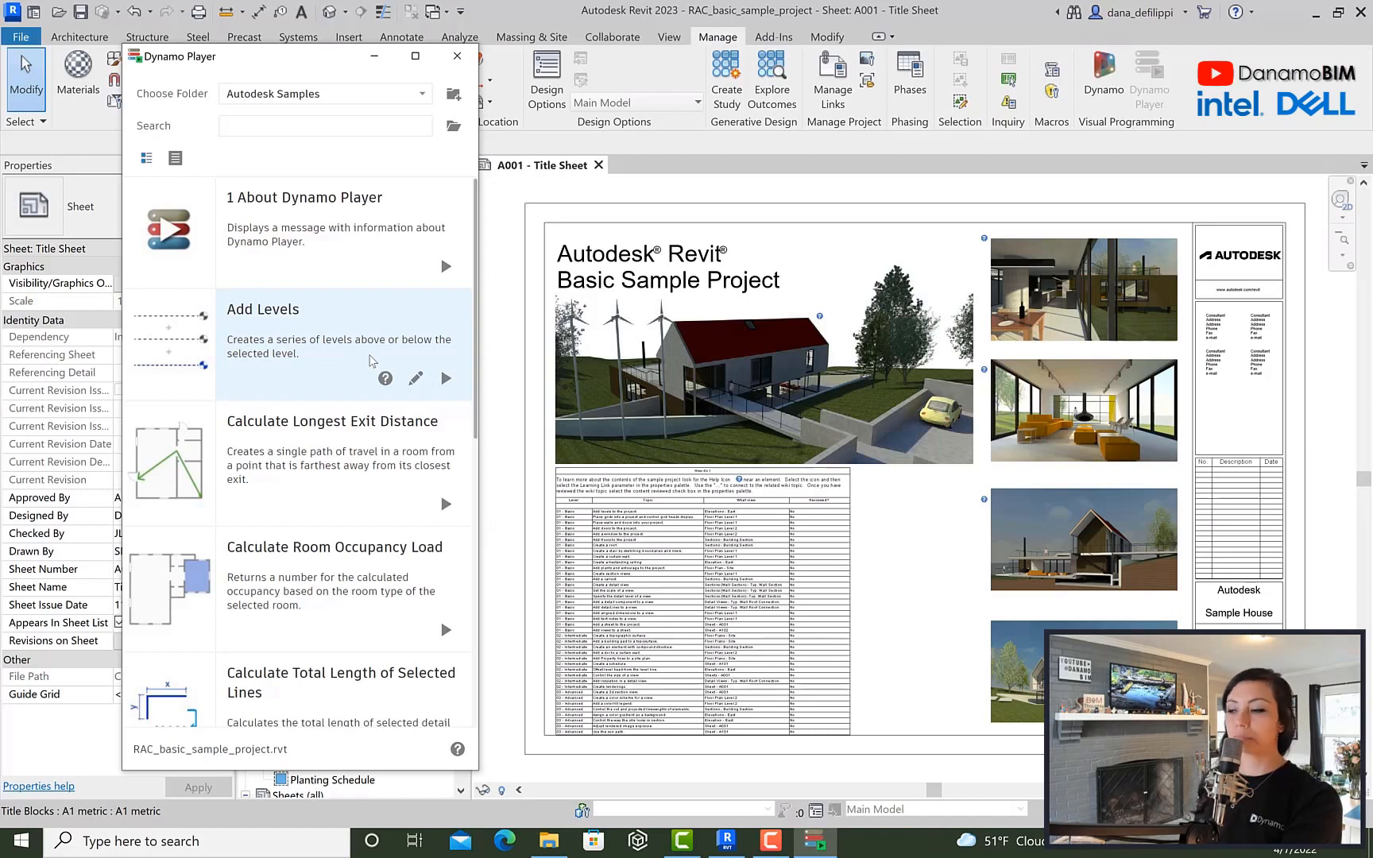
mouse_move(384, 378)
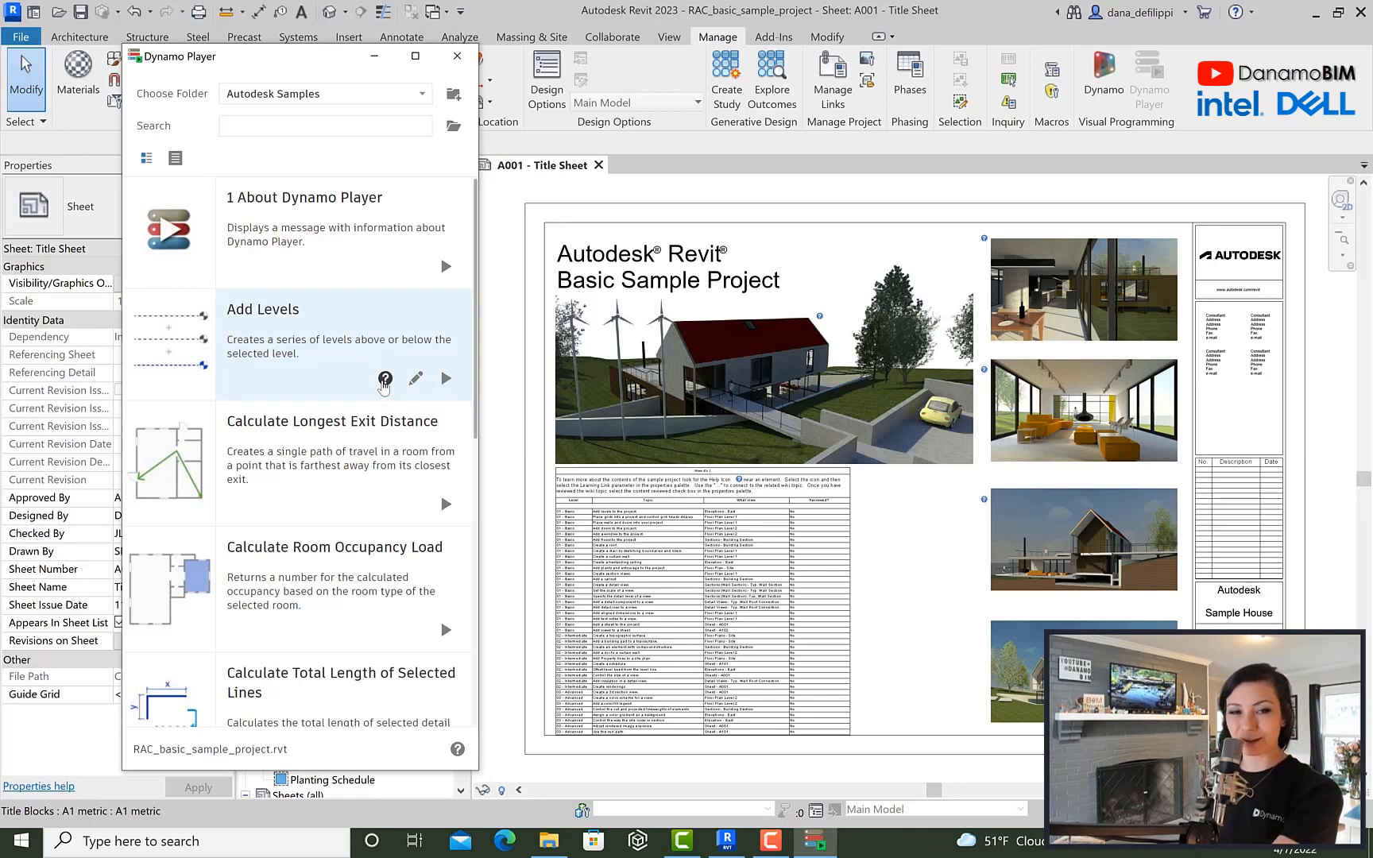
mouse_move(300, 377)
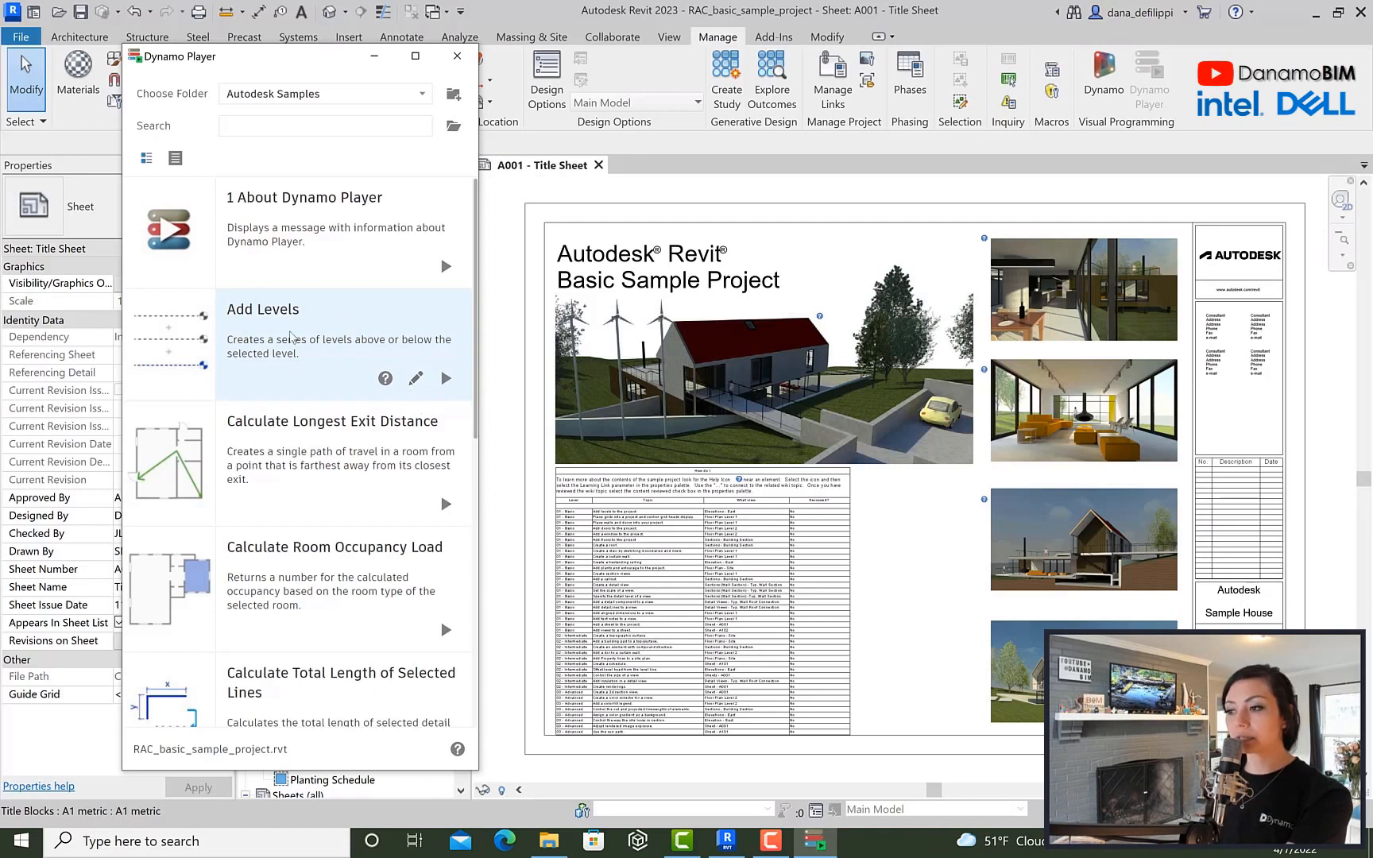
Open the Add Levels sample graph showing 10 ft spacing and 4 new levels.
left_click(445, 378)
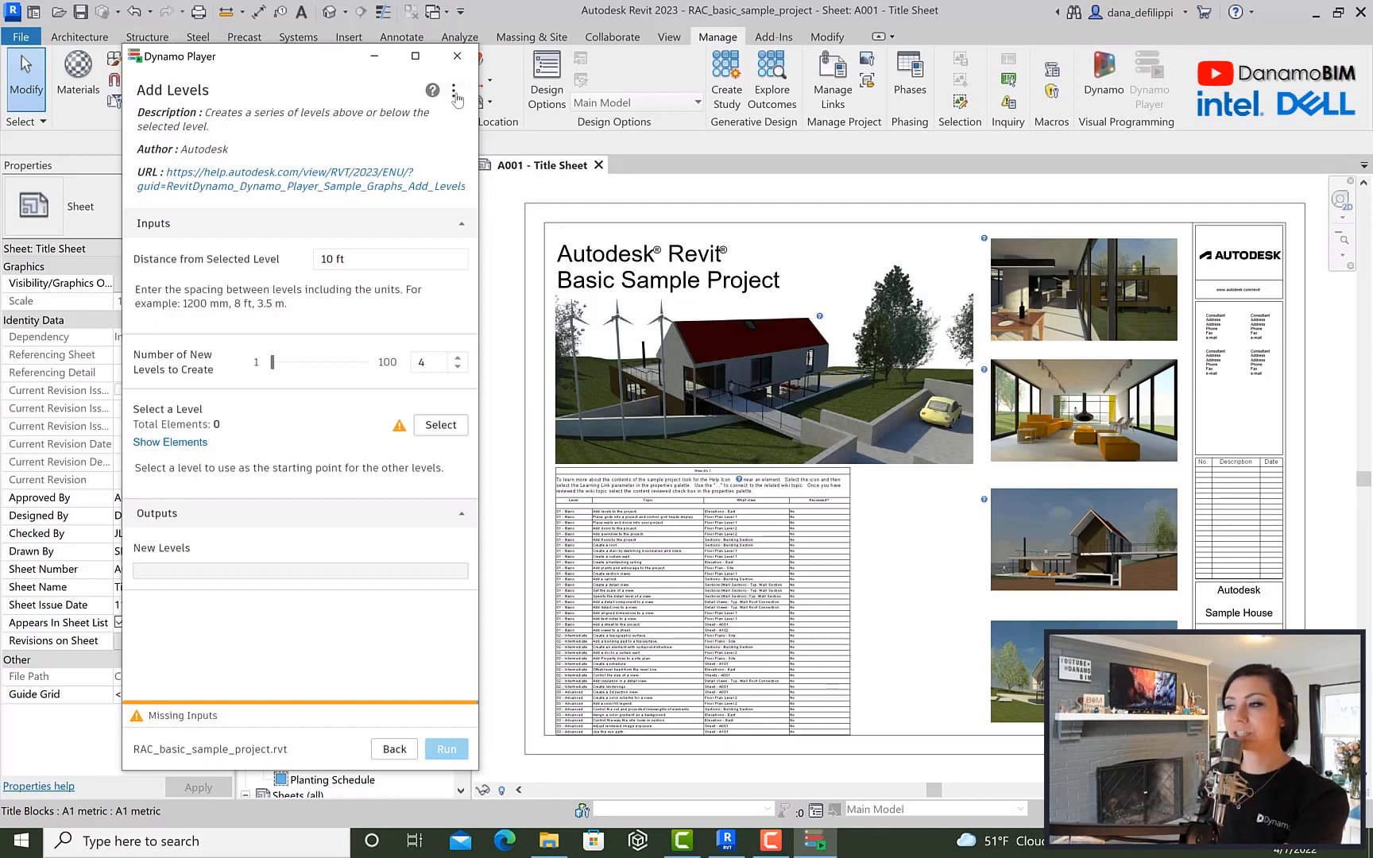
Show the Add Levels graph's more-options menu with display preferences all enabled.
left_click(455, 90)
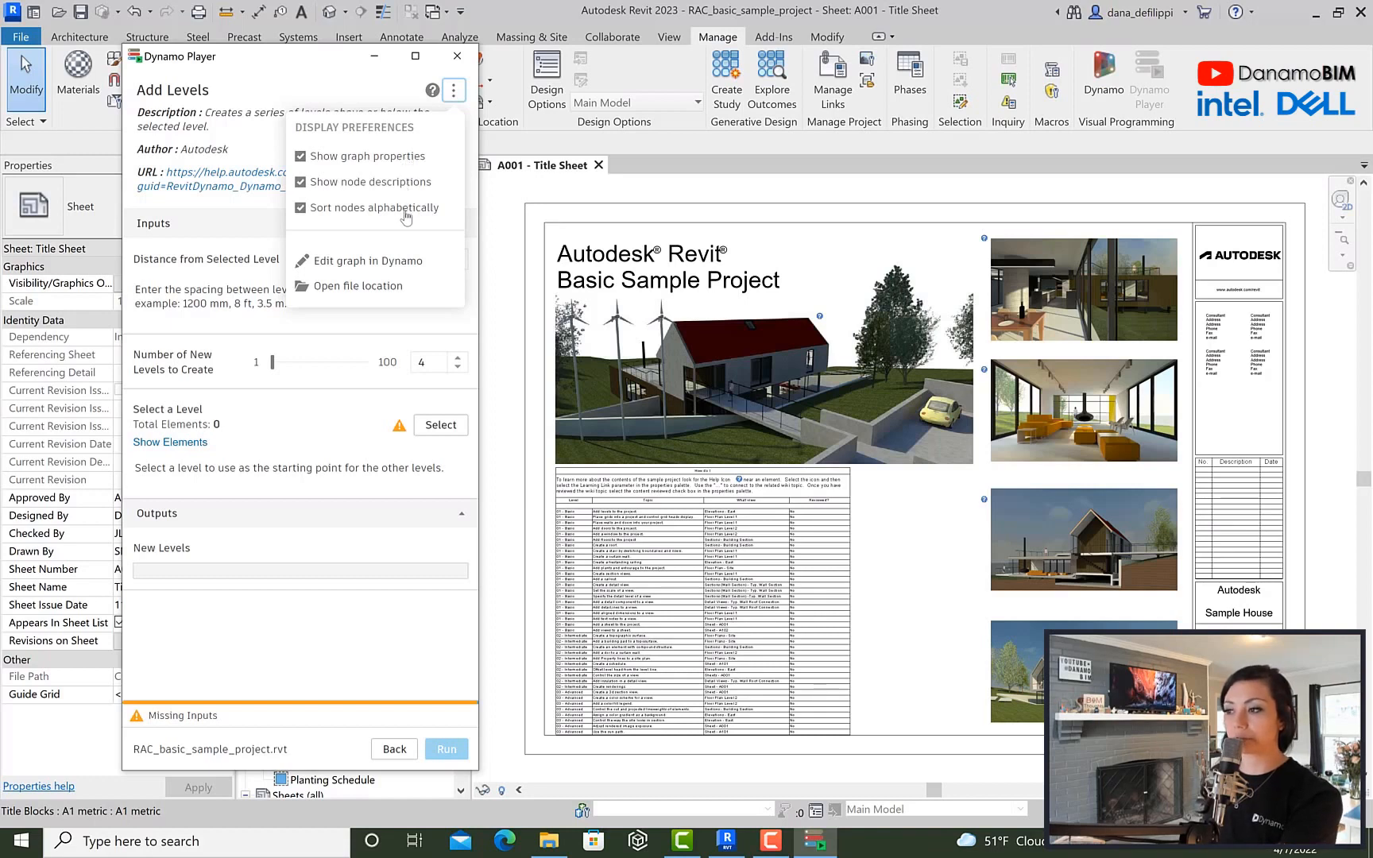
mouse_move(389, 144)
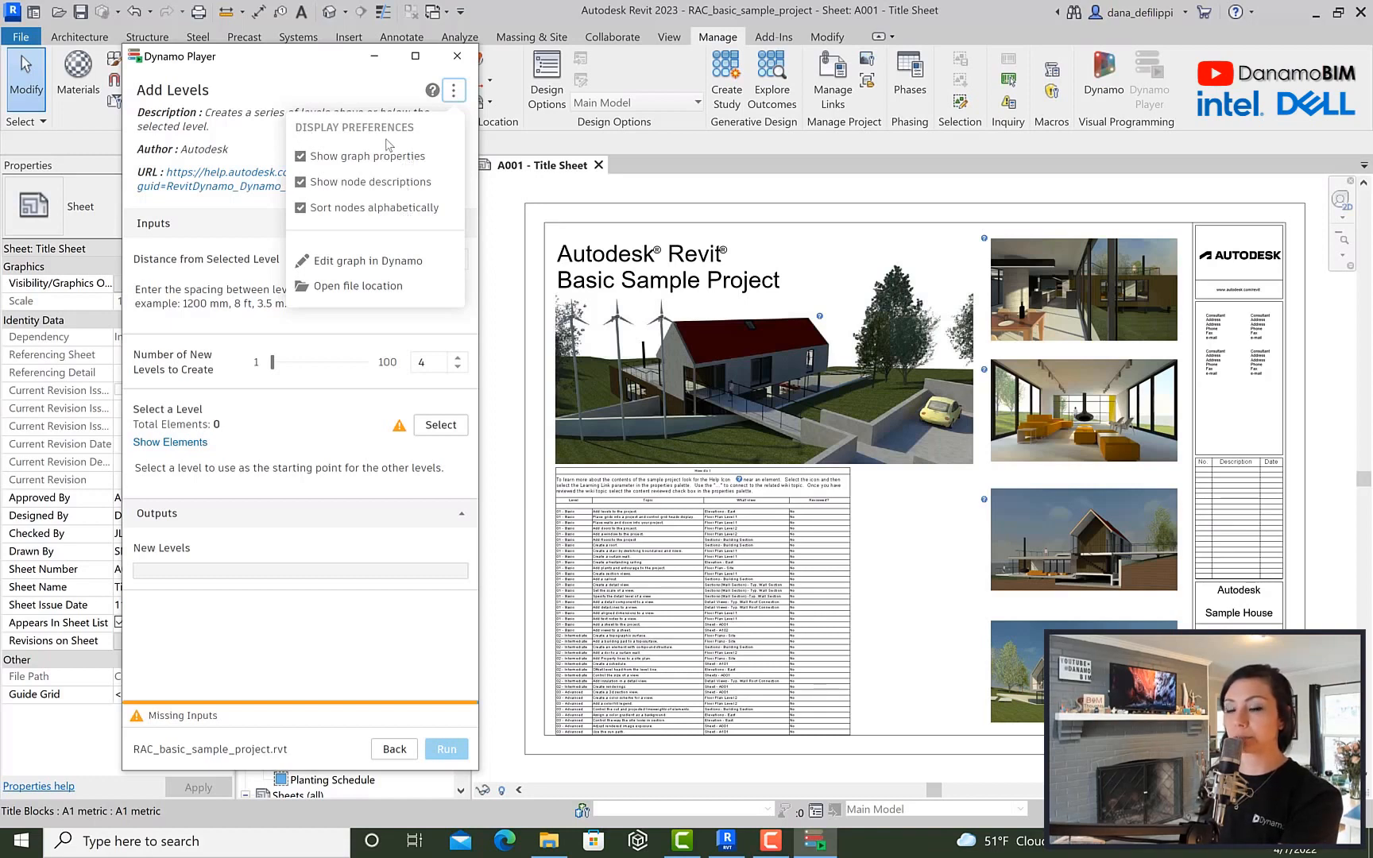
mouse_move(381, 194)
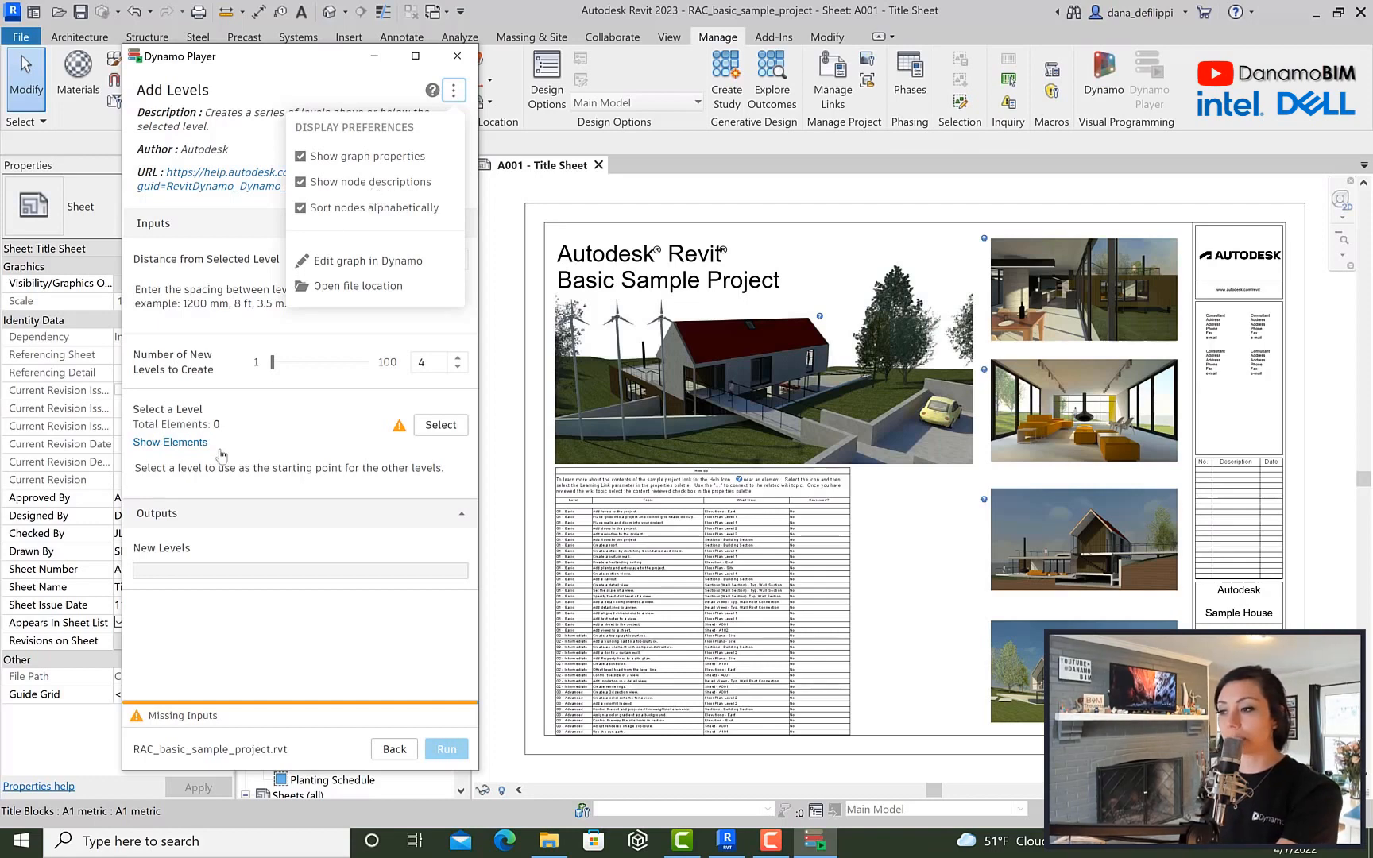
mouse_move(149, 483)
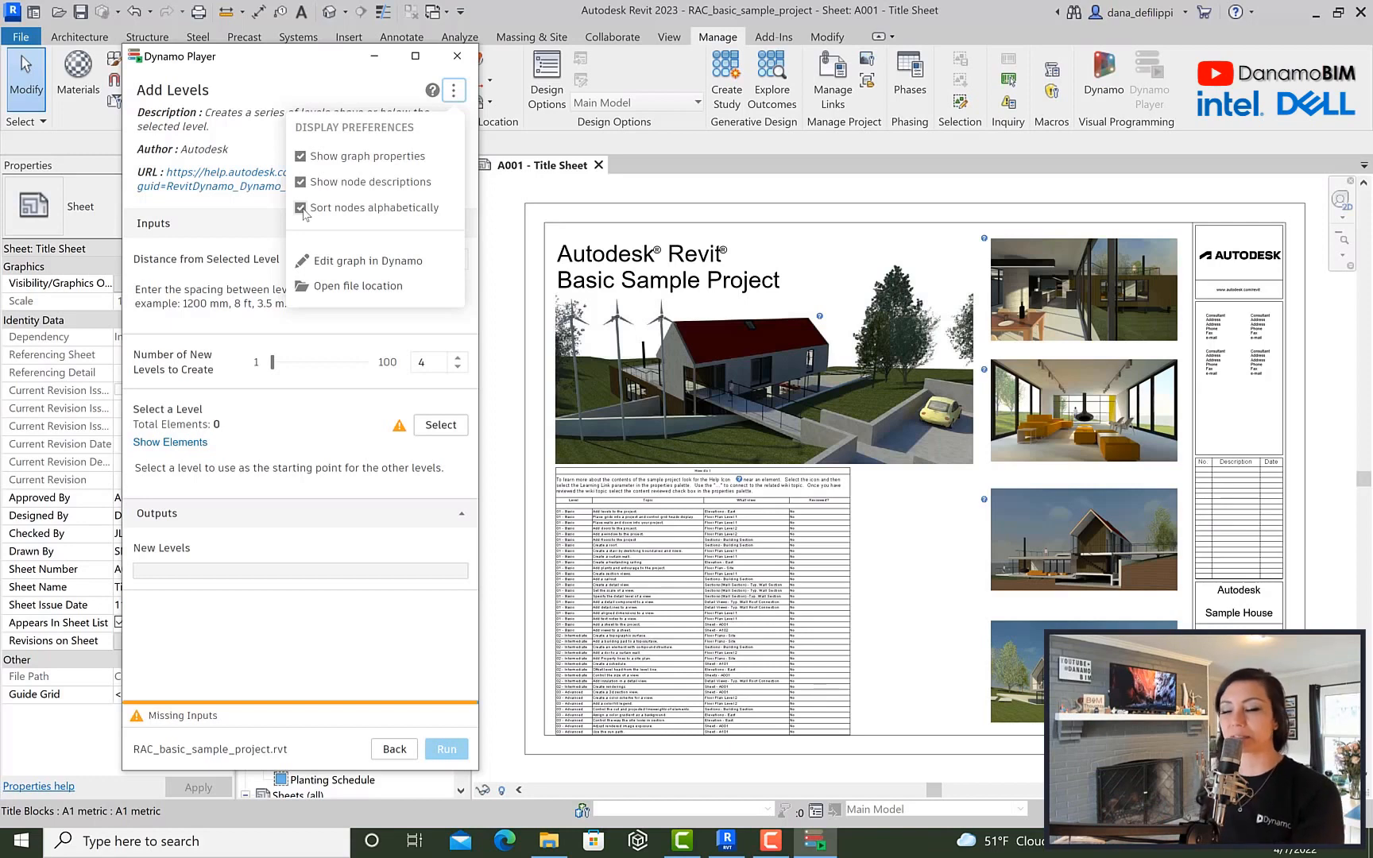
mouse_move(302, 221)
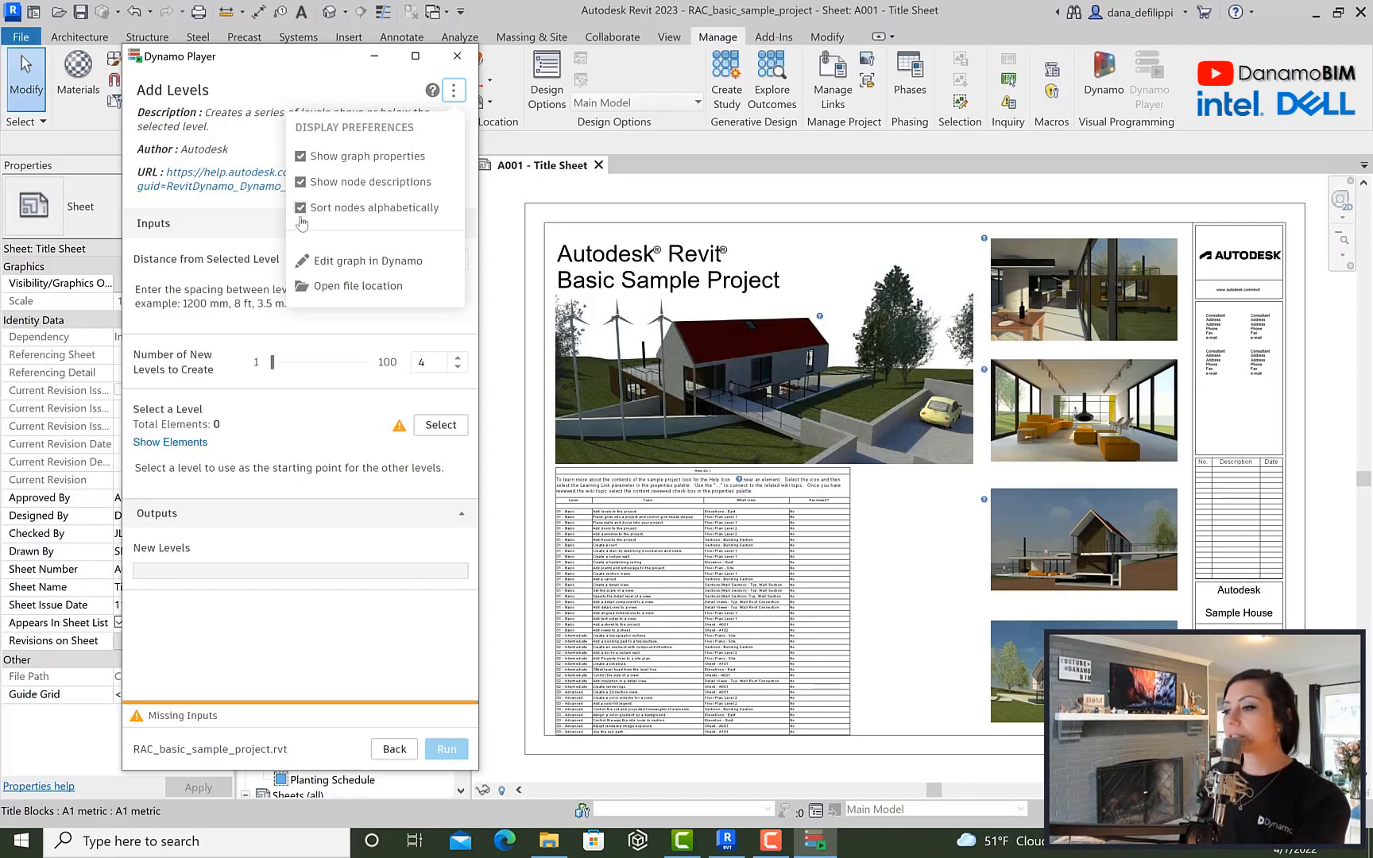
Choose Edit graph in Dynamo so Add Levels opens in the Dynamo editor.
left_click(453, 91)
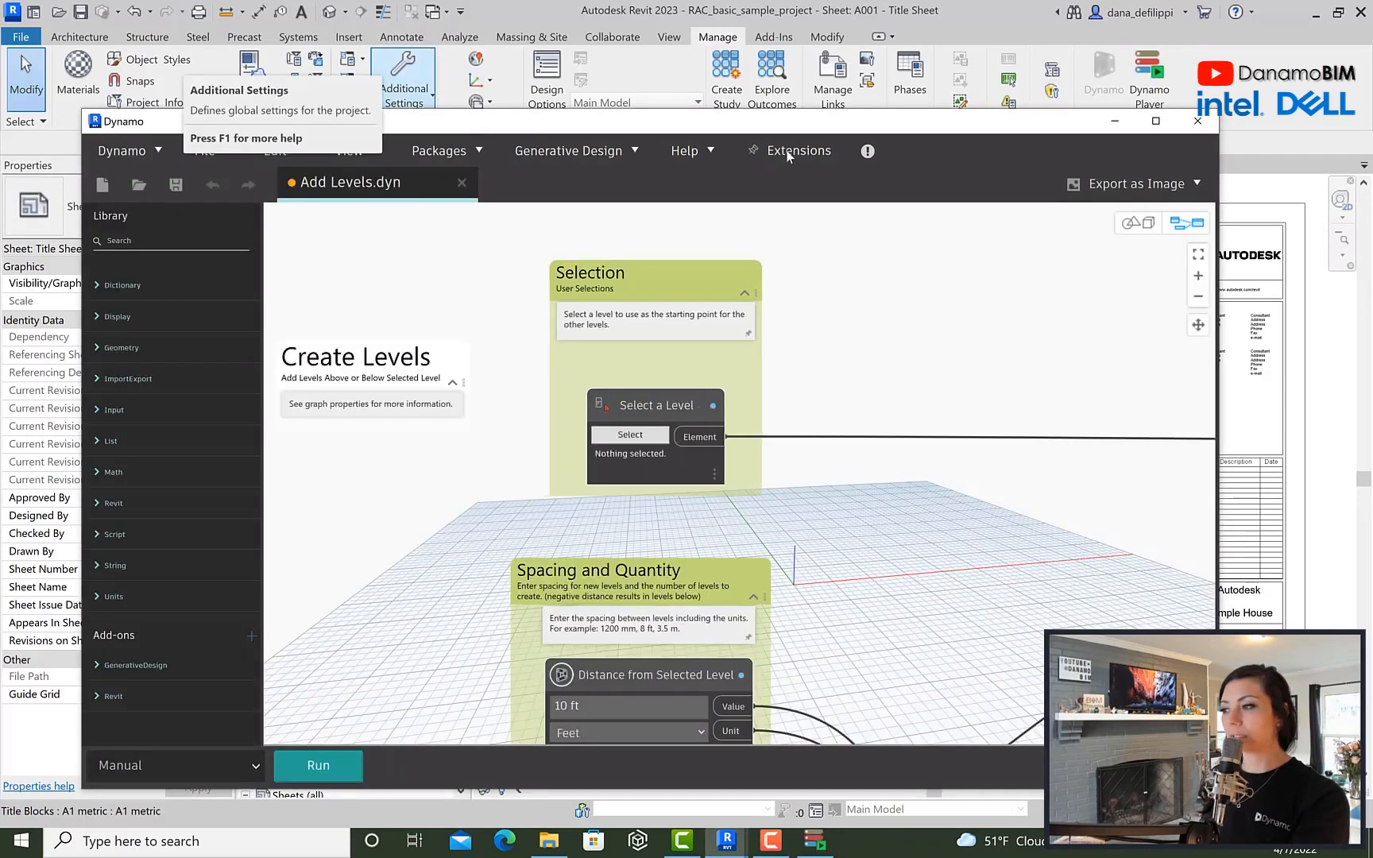
Show Graph Properties via Extensions, displaying description, image, Autodesk author and learn-more URL.
left_click(769, 98)
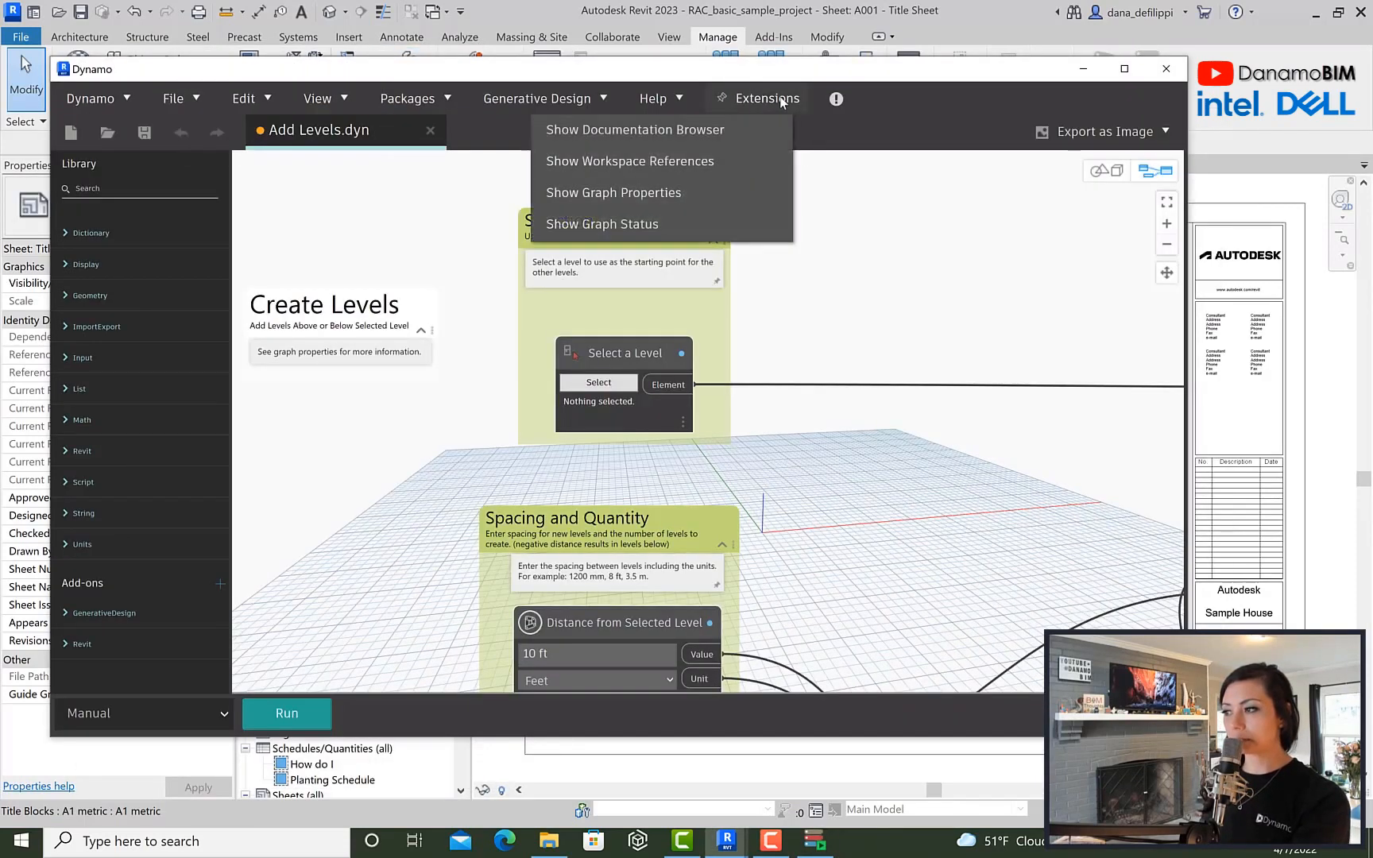
mouse_move(614, 192)
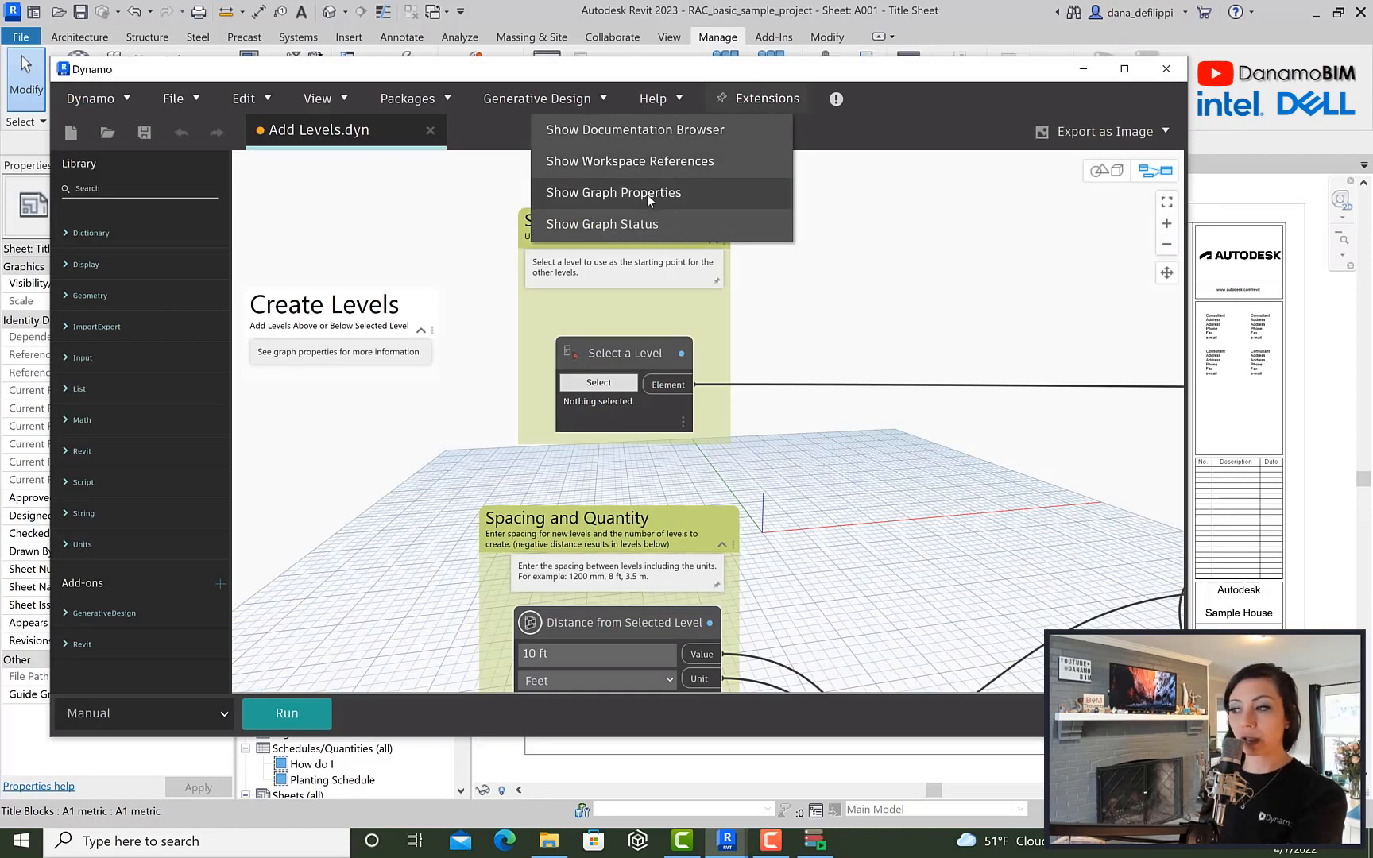
left_click(613, 192)
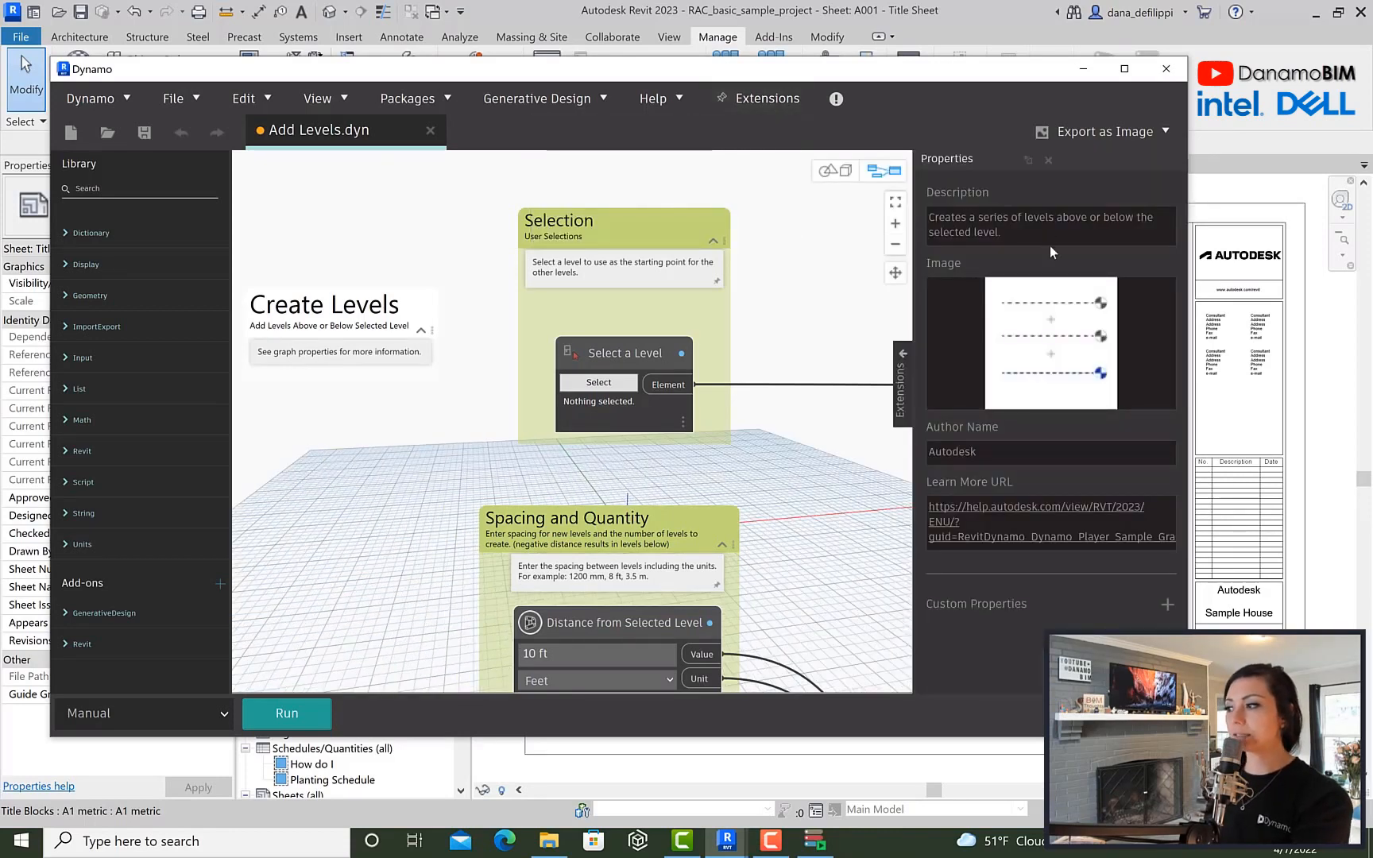
left_click(1050, 451)
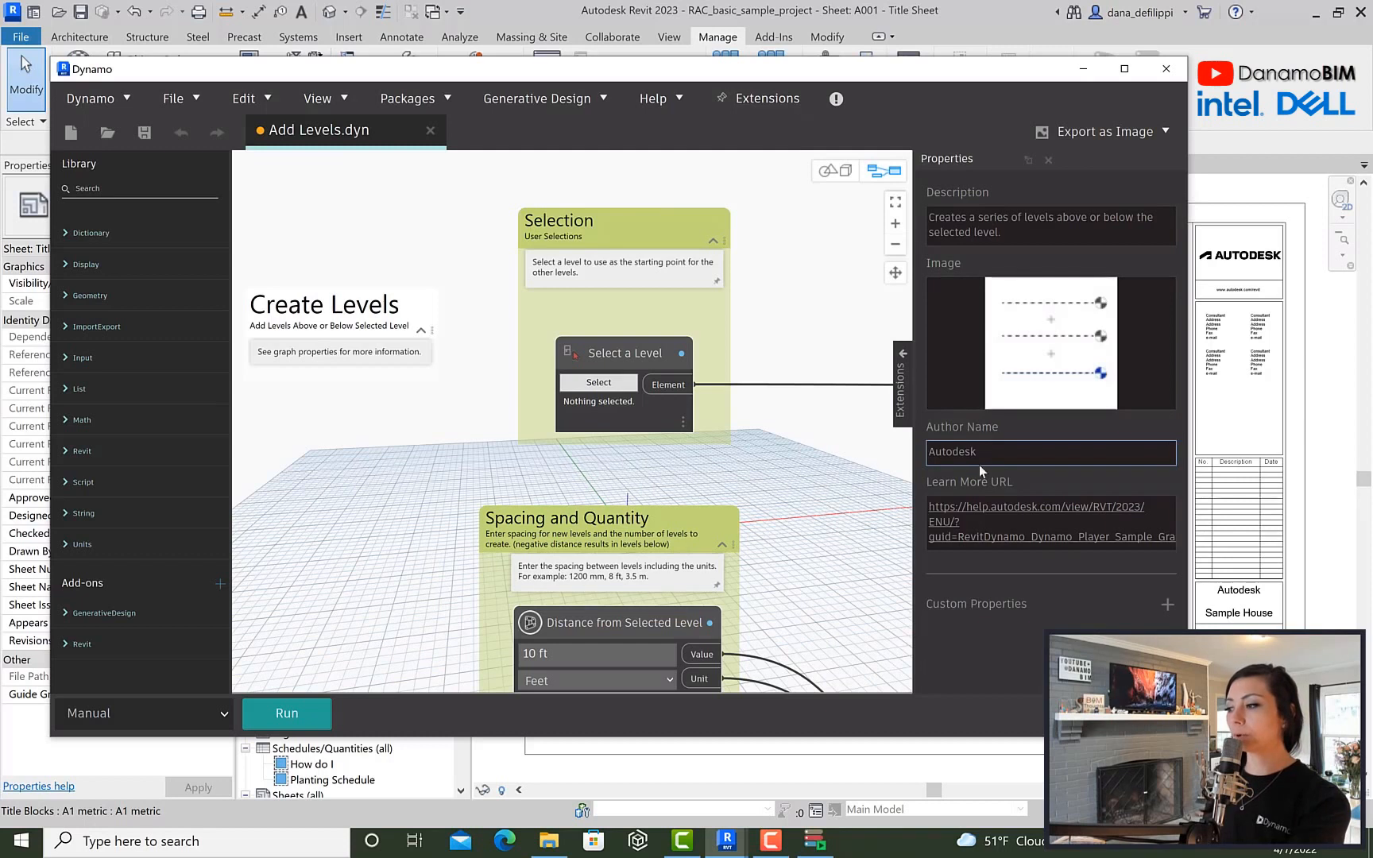